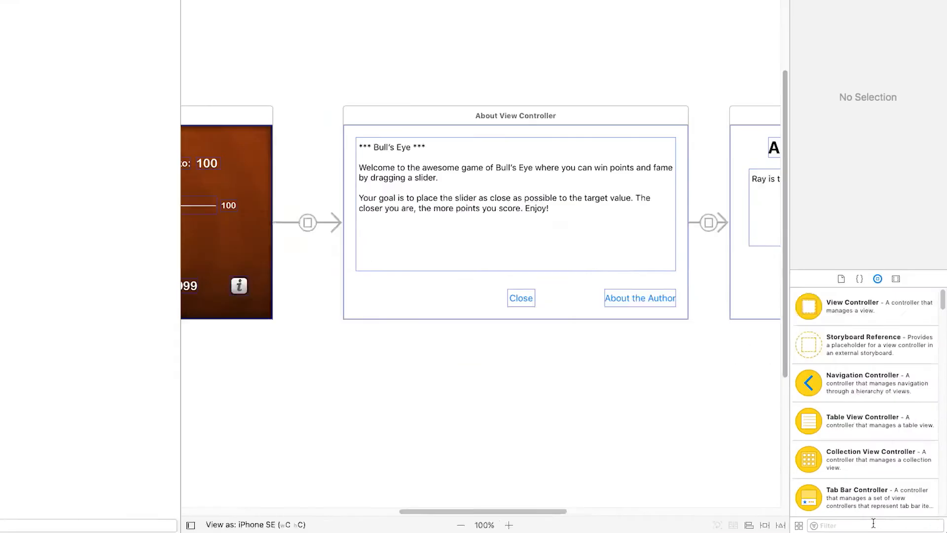
# Step: Add a full-size Image View (568 high) over the About view and set its image to Background
pyautogui.write('image')
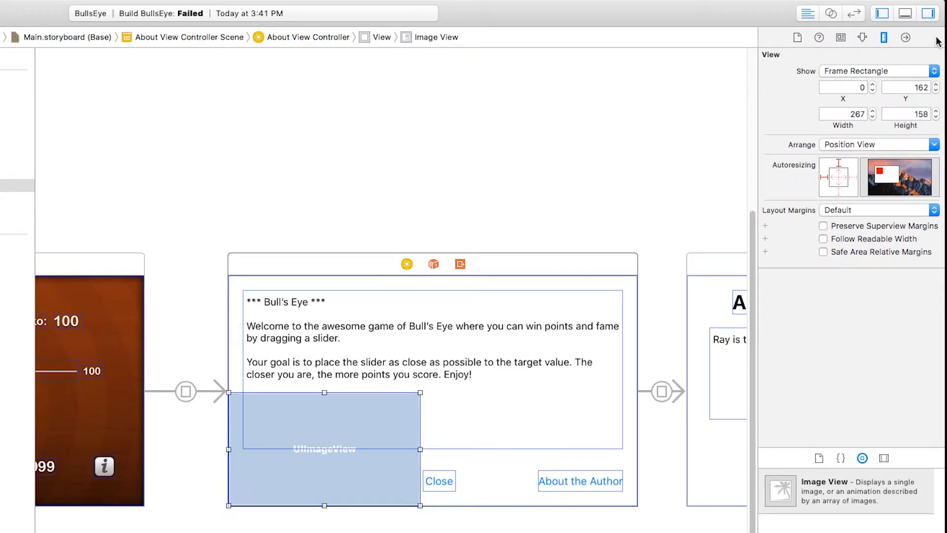
pyautogui.write('568')
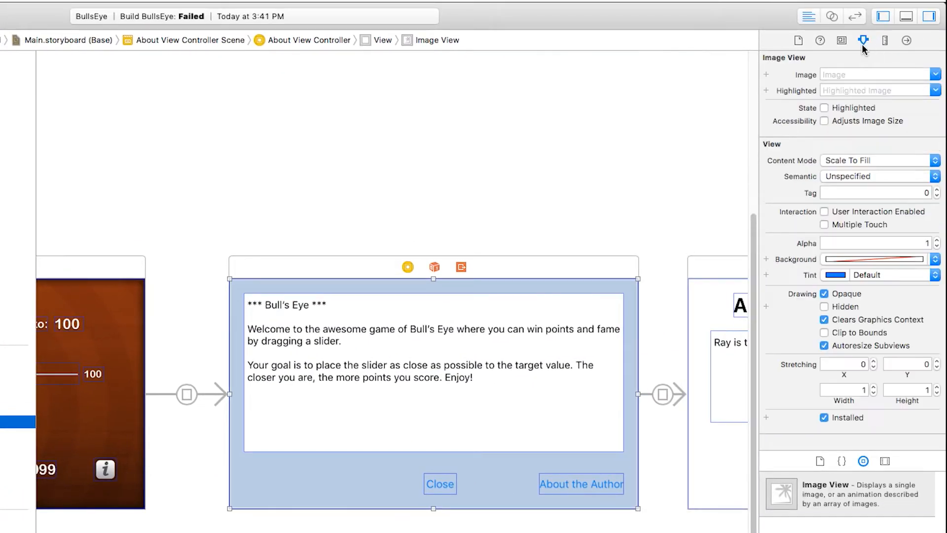
pyautogui.click(936, 75)
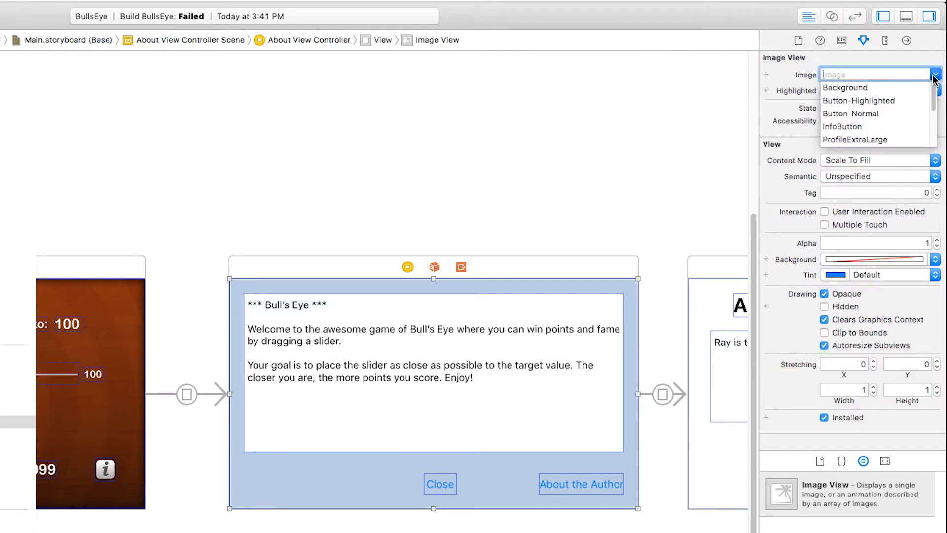
pyautogui.click(844, 88)
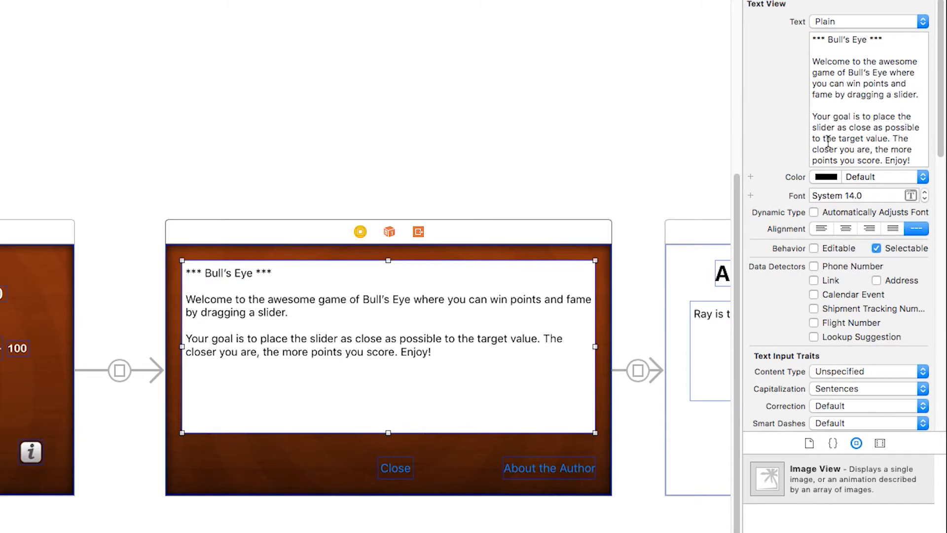
# Step: Give the About text view a custom background colour at 0% opacity
pyautogui.scroll(-3)
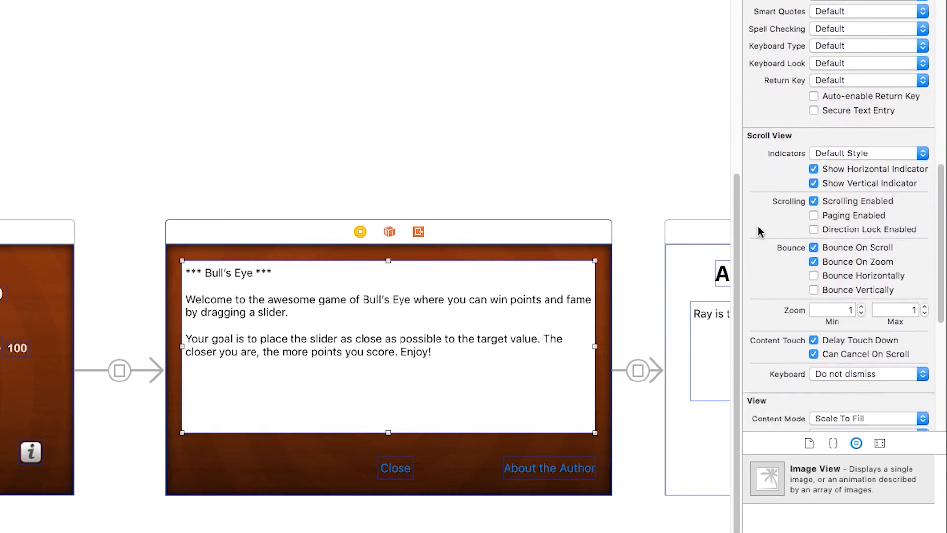
pyautogui.scroll(-3)
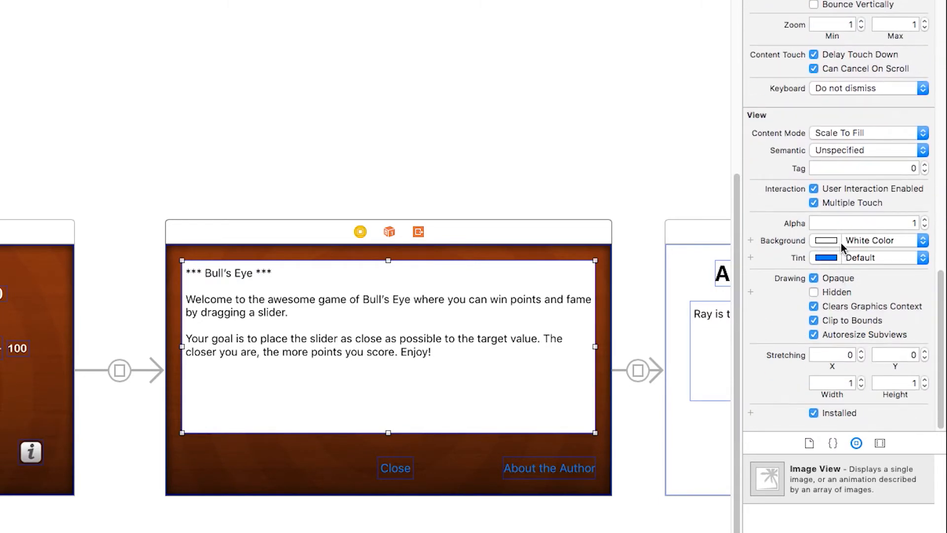
pyautogui.click(825, 240)
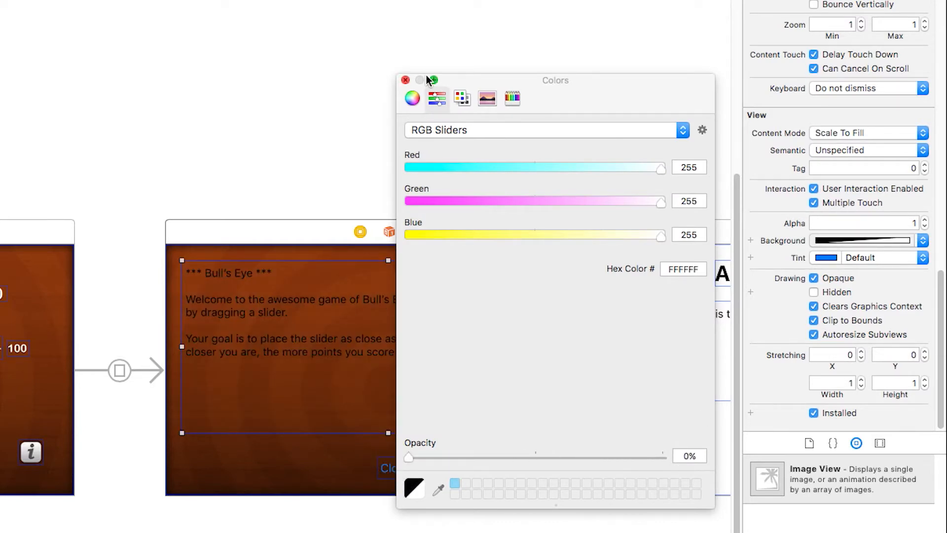
pyautogui.moveTo(406, 82)
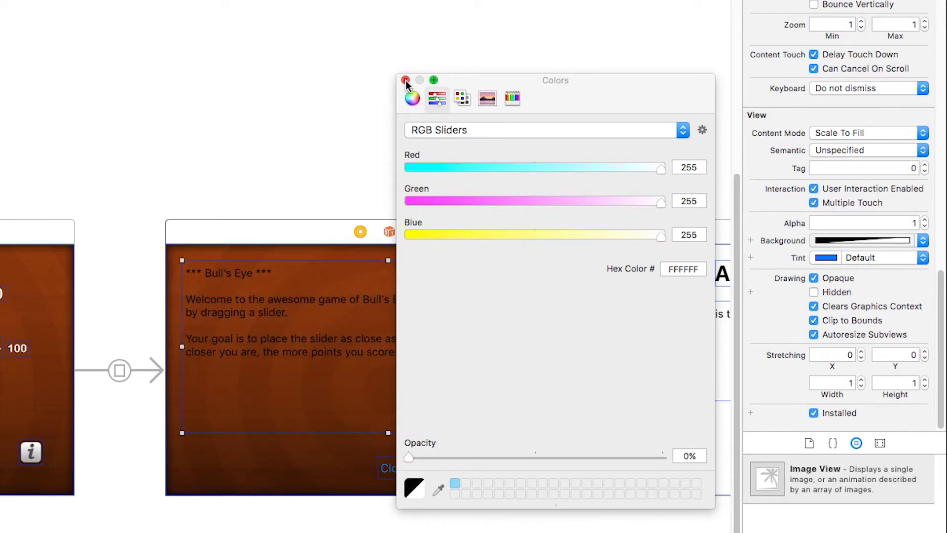
pyautogui.click(403, 79)
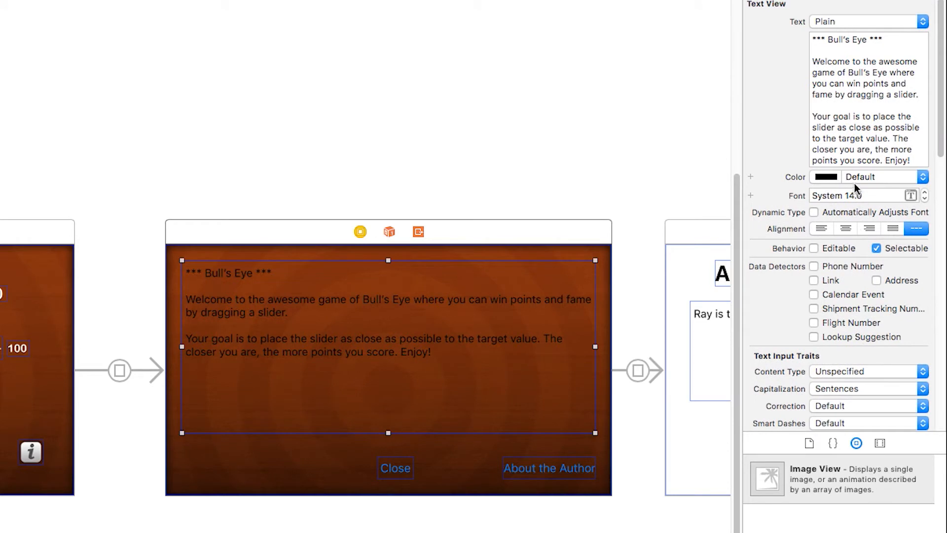
# Step: Style the About text as white Arial Rounded MT Bold, size 20
pyautogui.click(908, 195)
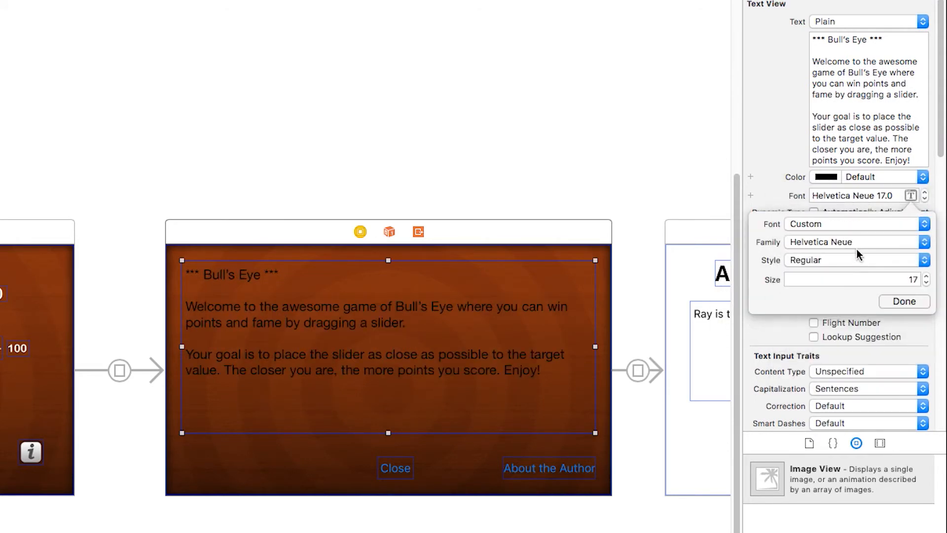
pyautogui.click(856, 242)
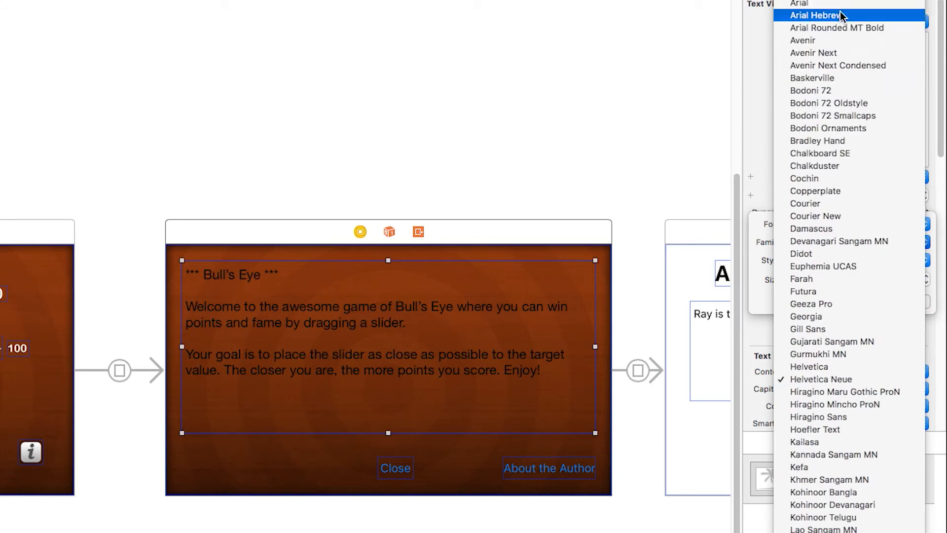
pyautogui.click(831, 28)
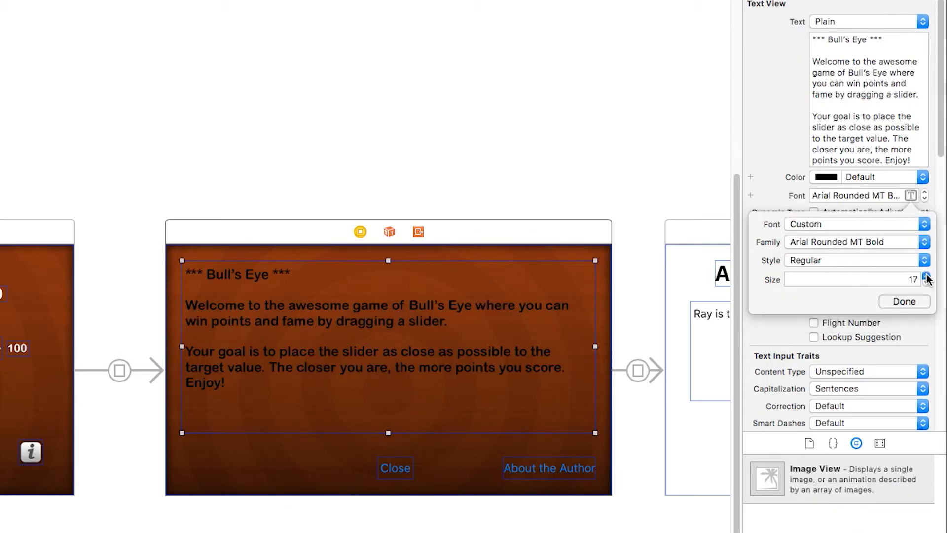
pyautogui.click(925, 276)
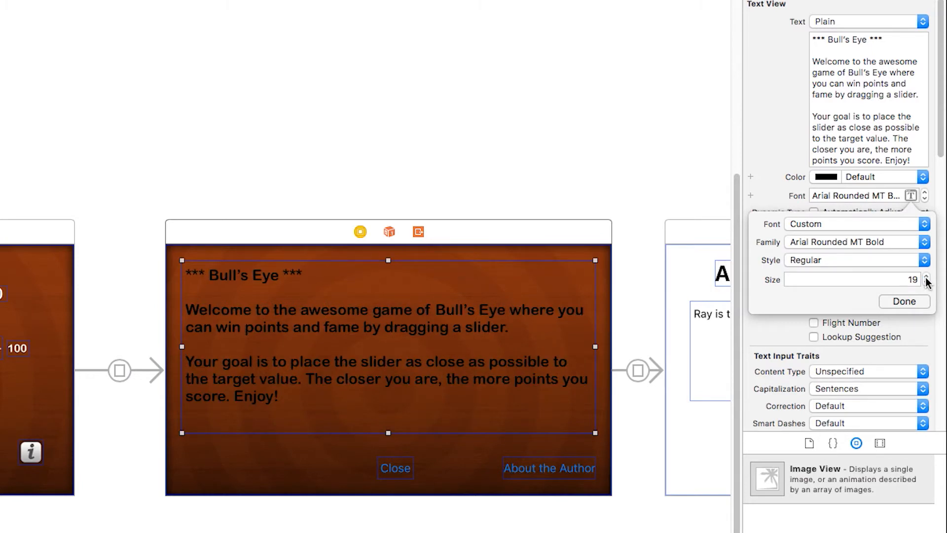
pyautogui.click(926, 277)
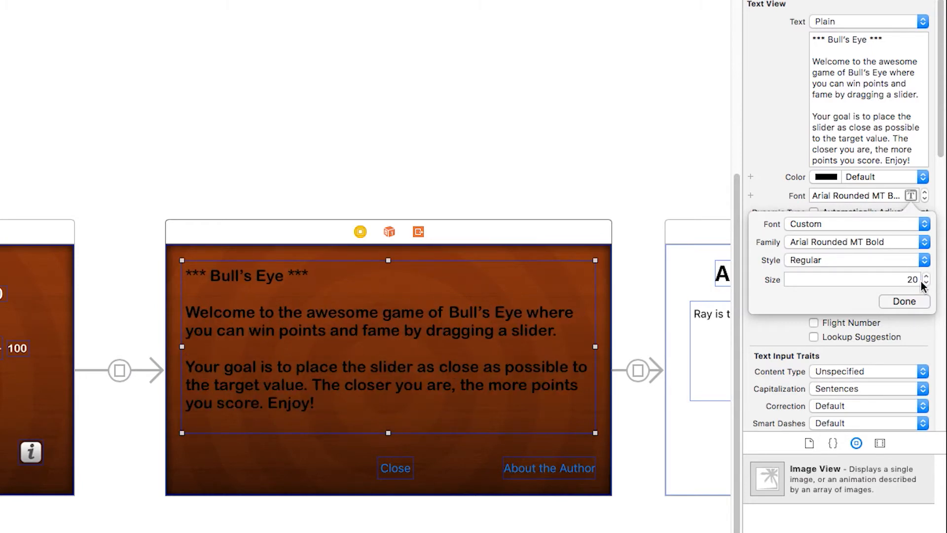
pyautogui.click(828, 177)
pyautogui.write('255')
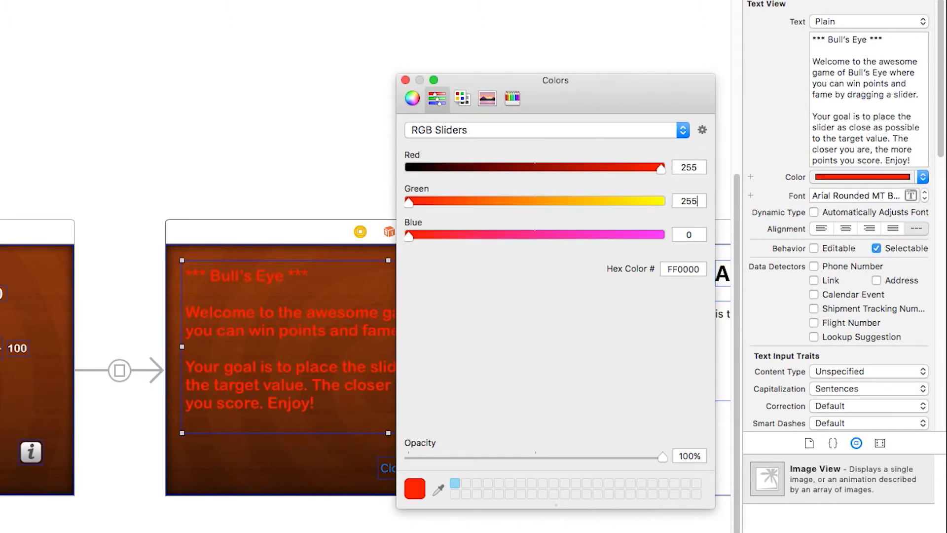
pyautogui.moveTo(405, 235); pyautogui.dragTo(661, 235)
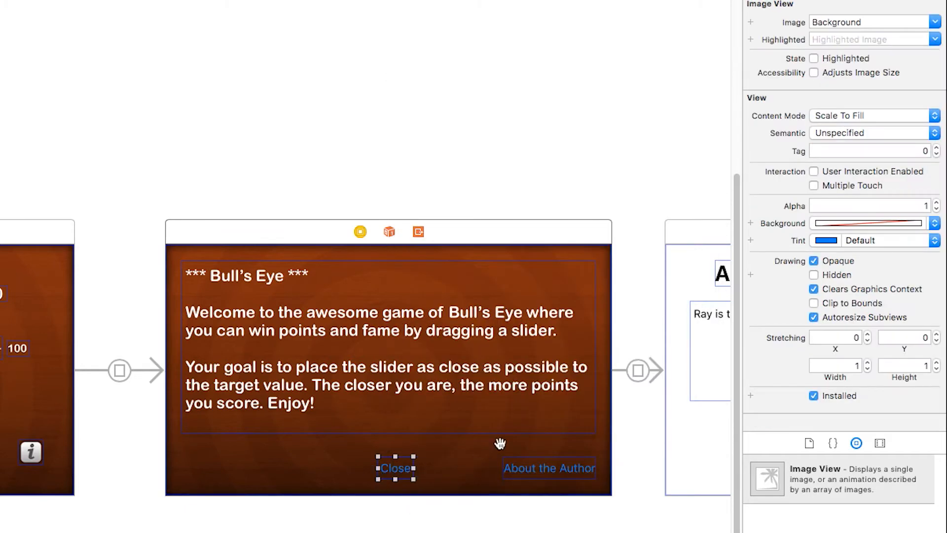
# Step: Set the Close button's Background to the Button-Normal image
pyautogui.click(395, 468)
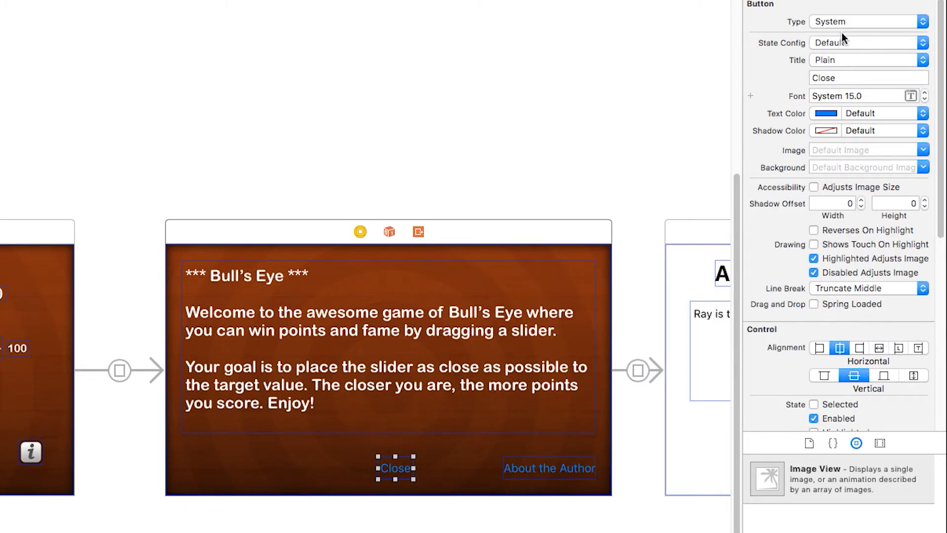
pyautogui.click(924, 166)
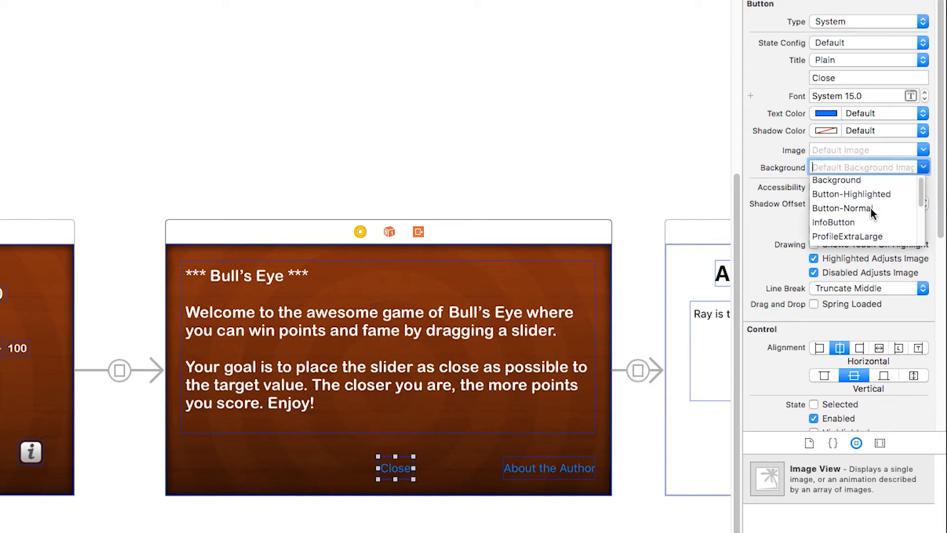
pyautogui.click(851, 208)
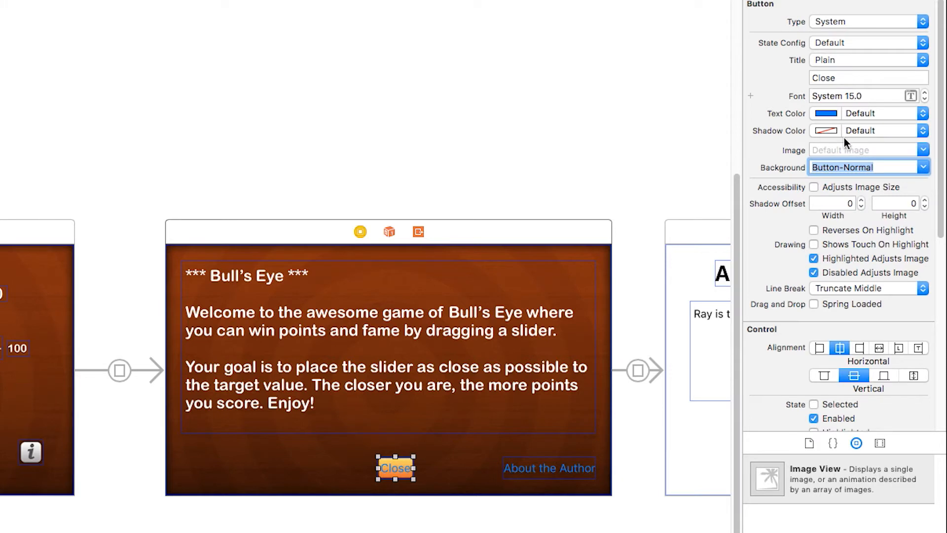
pyautogui.click(825, 114)
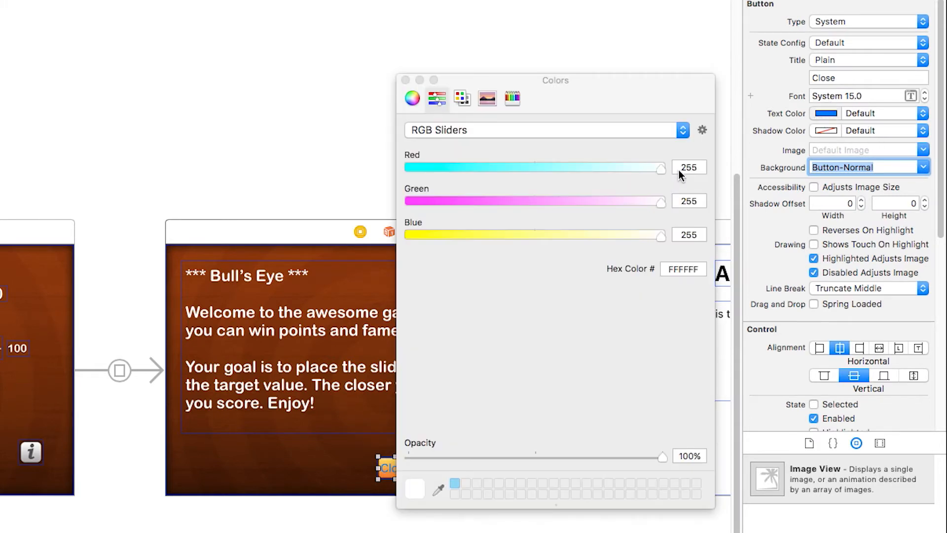
# Step: Make the Close title dark brown and begin adjusting its font
pyautogui.click(688, 167)
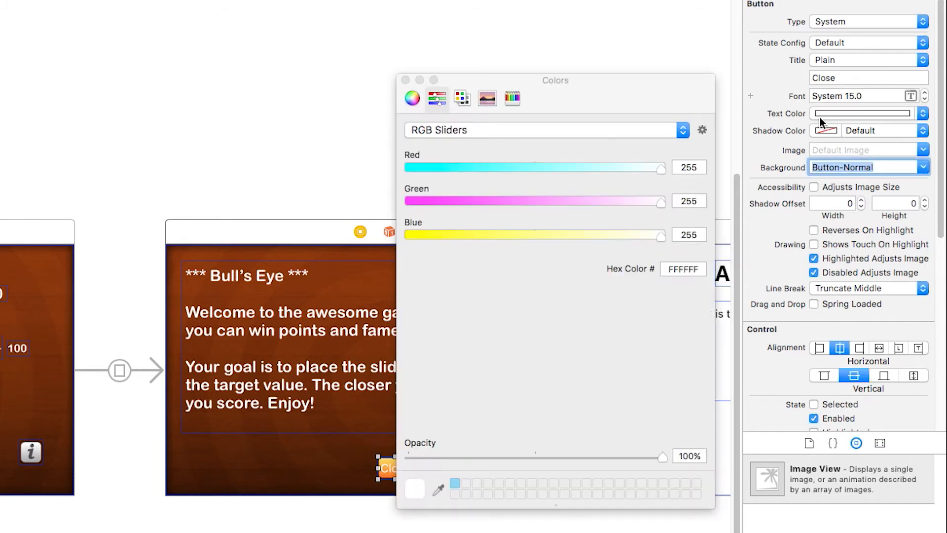
pyautogui.click(689, 167)
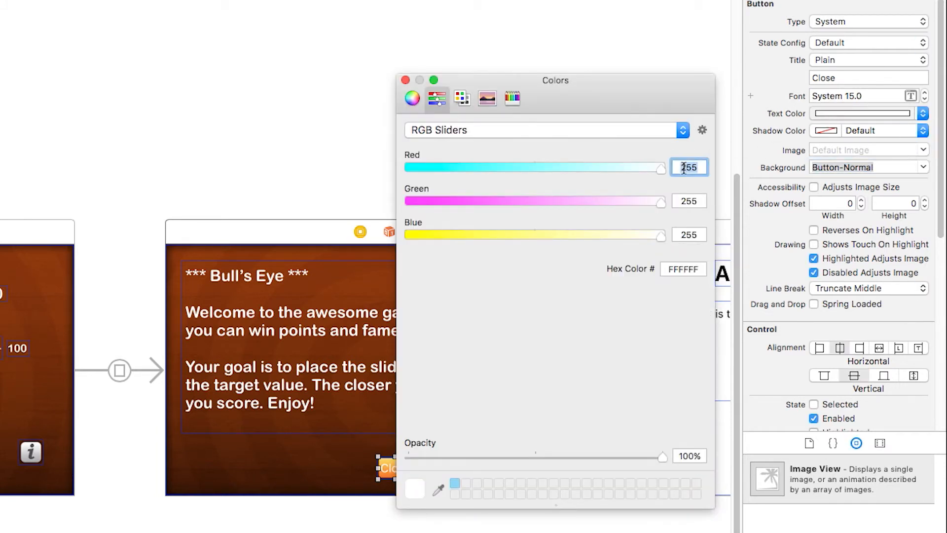
pyautogui.moveTo(662, 168); pyautogui.dragTo(503, 170)
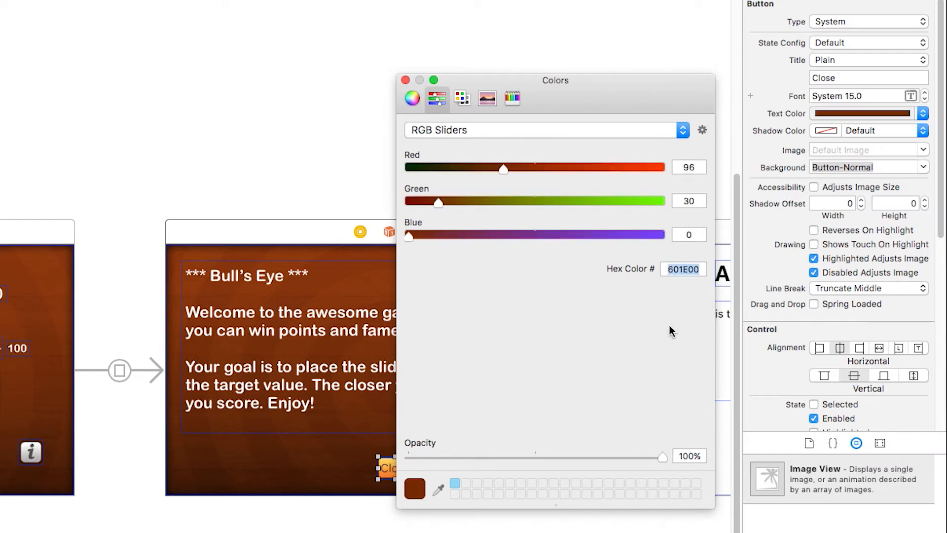
pyautogui.moveTo(421, 100)
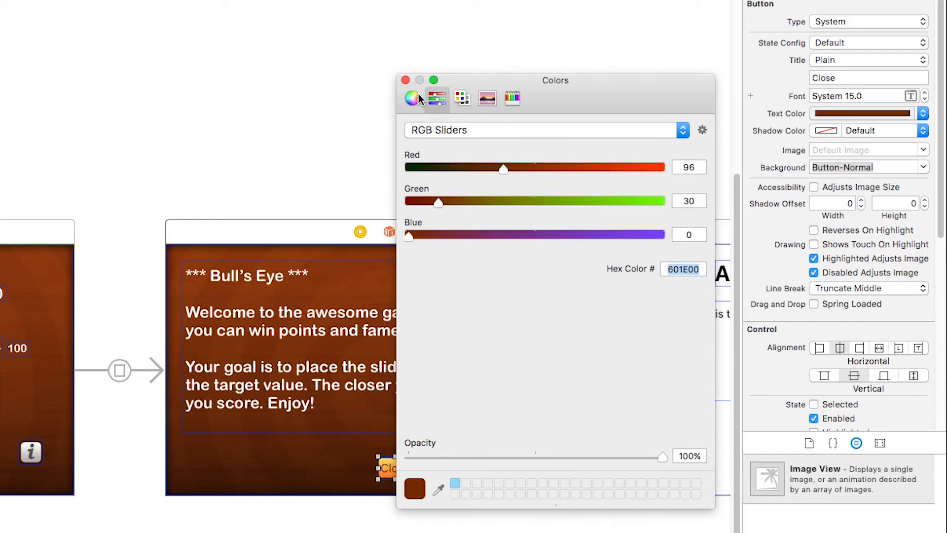
pyautogui.click(404, 79)
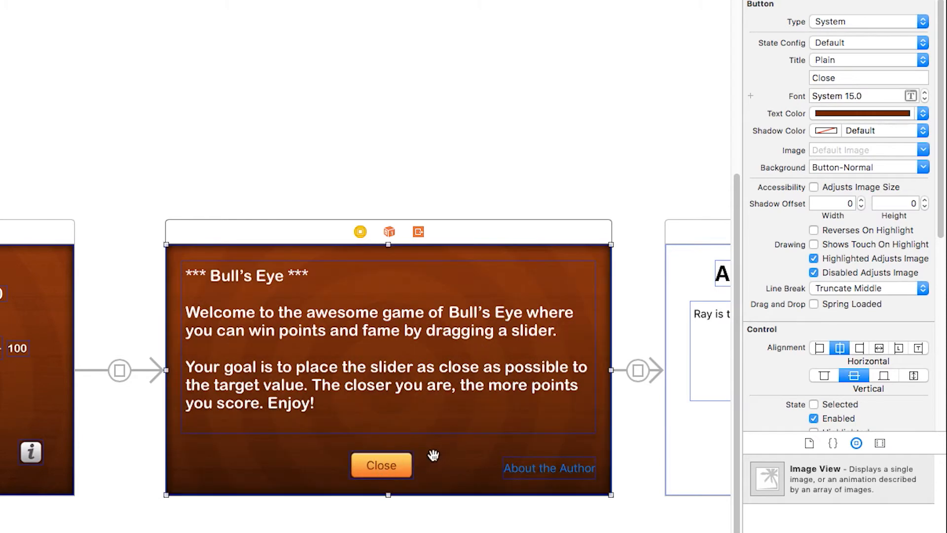
pyautogui.click(925, 93)
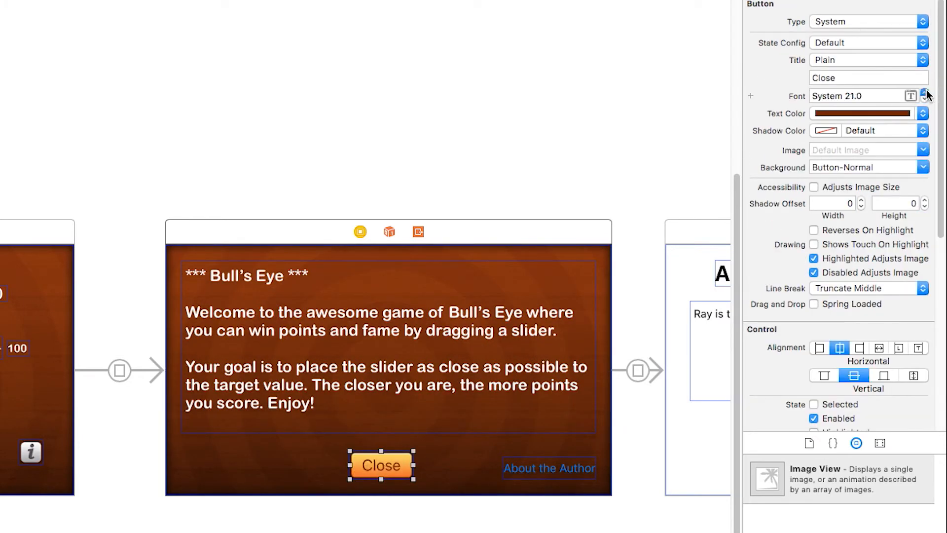
pyautogui.click(930, 96)
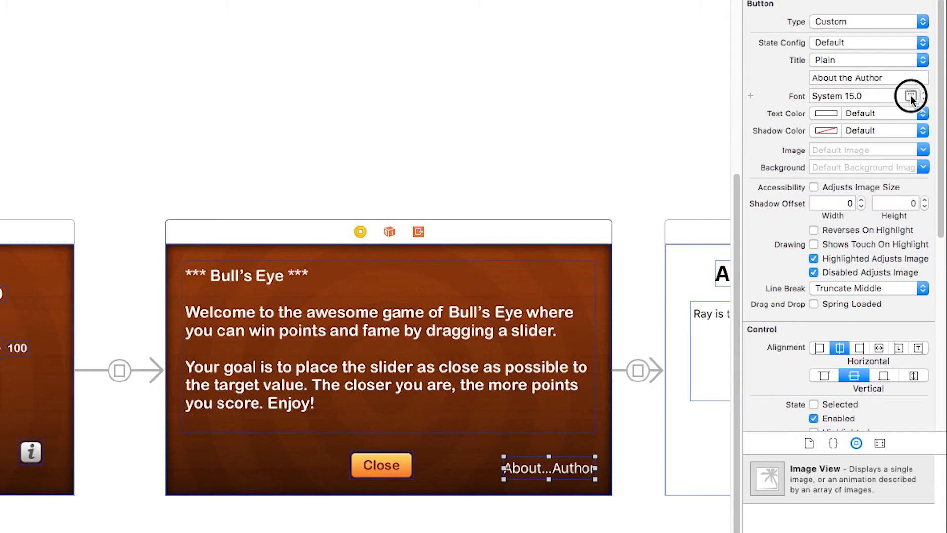
# Step: Give About the Author Arial Rounded MT Bold, Button-Normal background and RGB 96,30,0 title colour
pyautogui.click(912, 97)
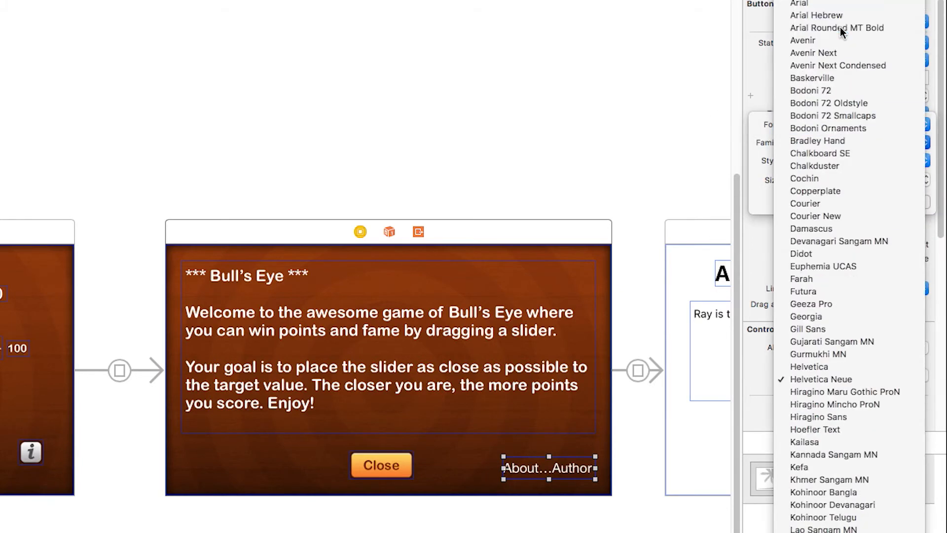
pyautogui.click(837, 28)
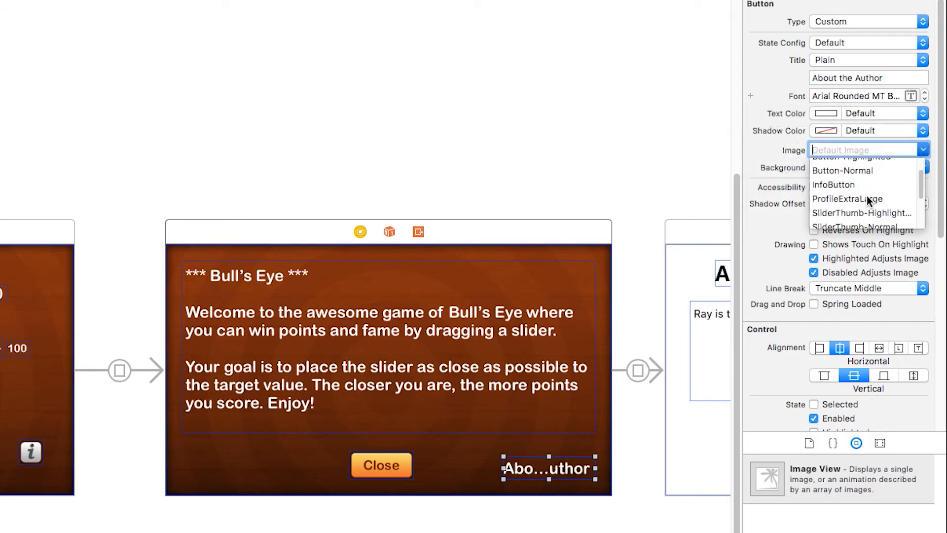
pyautogui.click(843, 171)
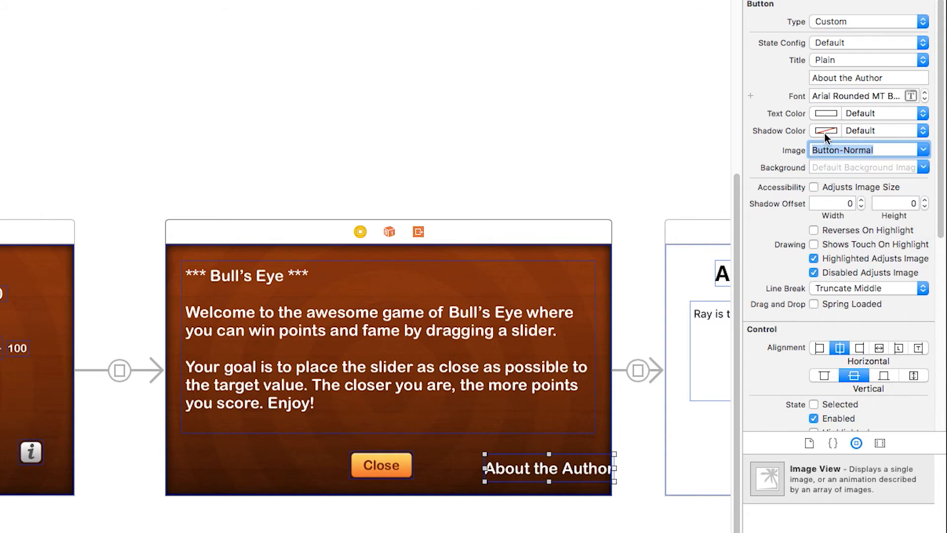
pyautogui.click(823, 130)
pyautogui.write('0')
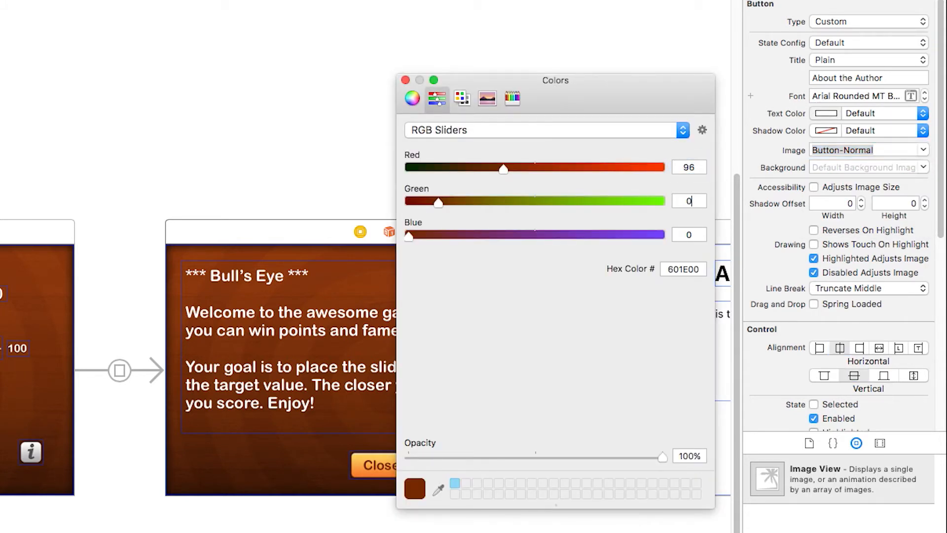
pyautogui.write('30')
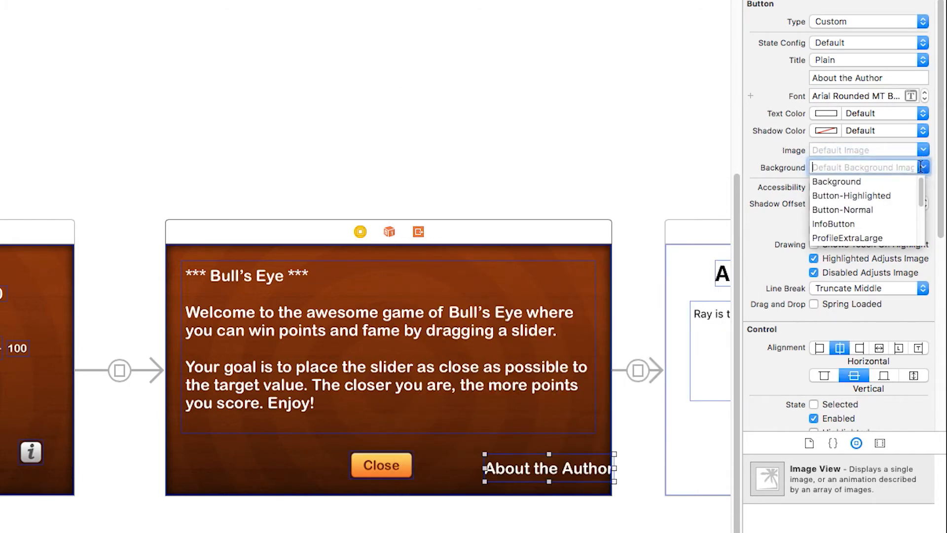
pyautogui.click(842, 209)
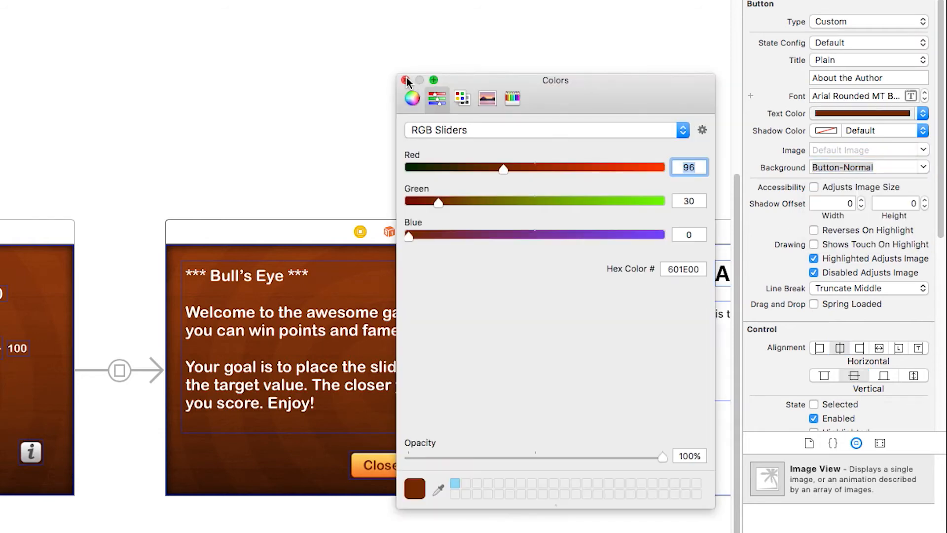
pyautogui.click(404, 79)
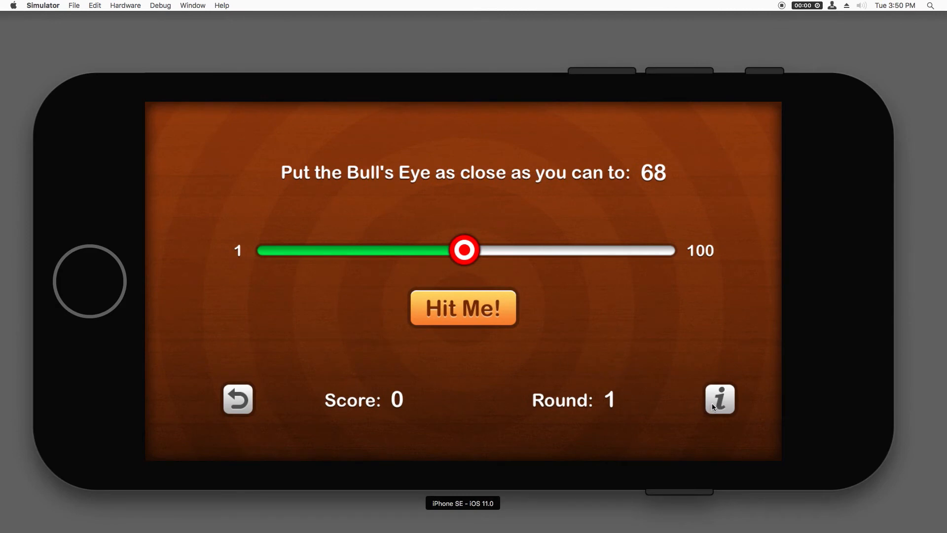
# Step: Tap the info button in Simulator to show the About screen
pyautogui.click(719, 399)
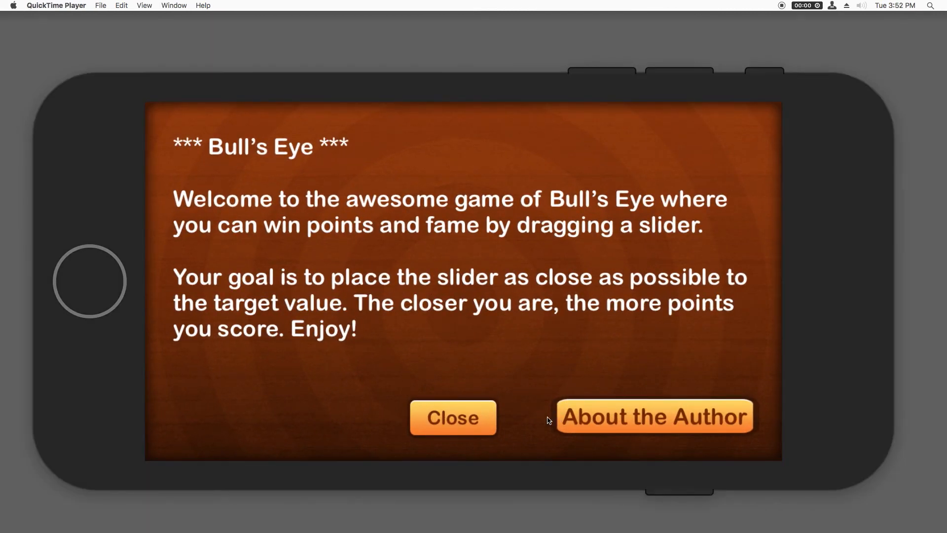
pyautogui.moveTo(444, 399)
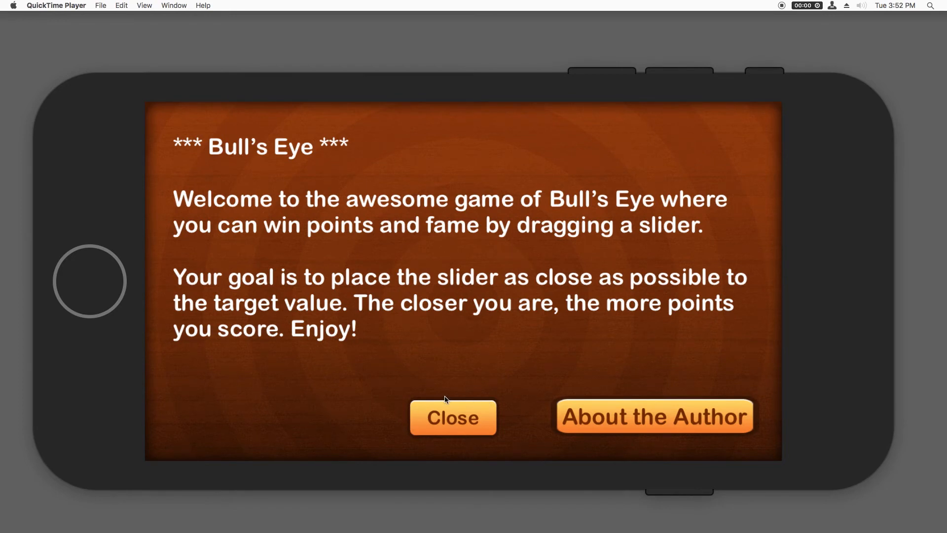
pyautogui.moveTo(617, 434)
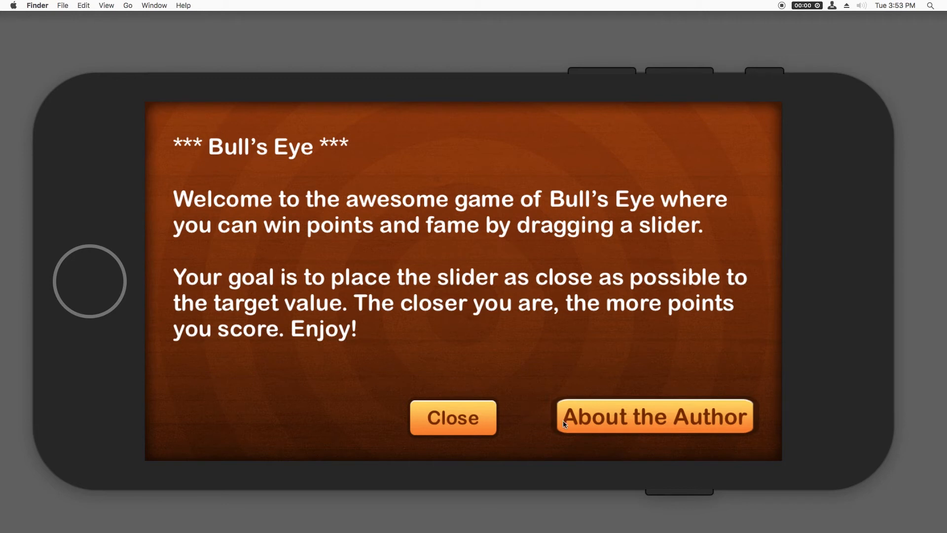
pyautogui.moveTo(561, 426)
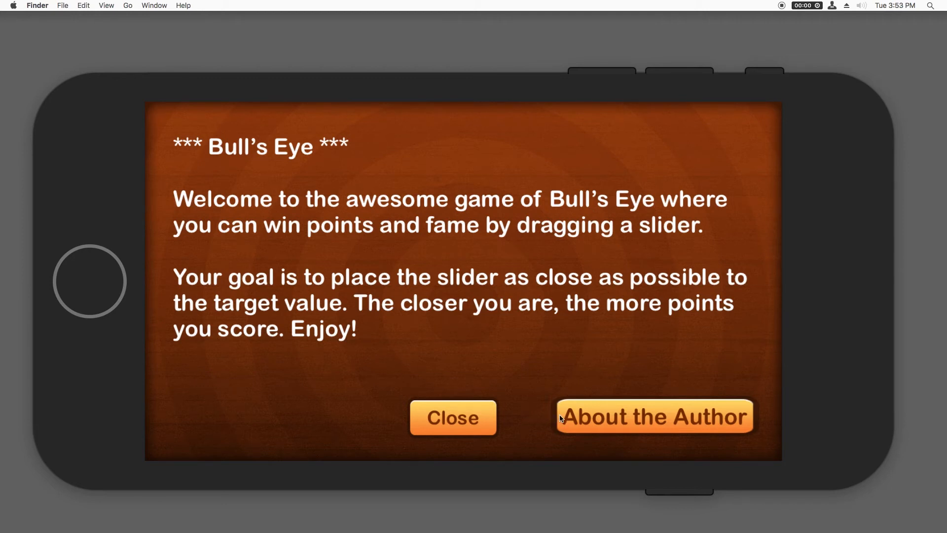
pyautogui.moveTo(498, 440)
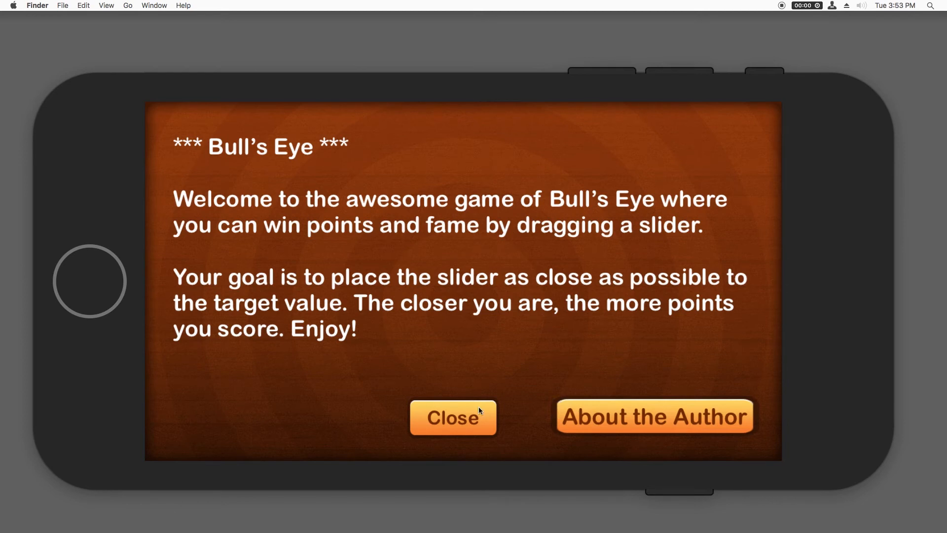
pyautogui.moveTo(606, 405)
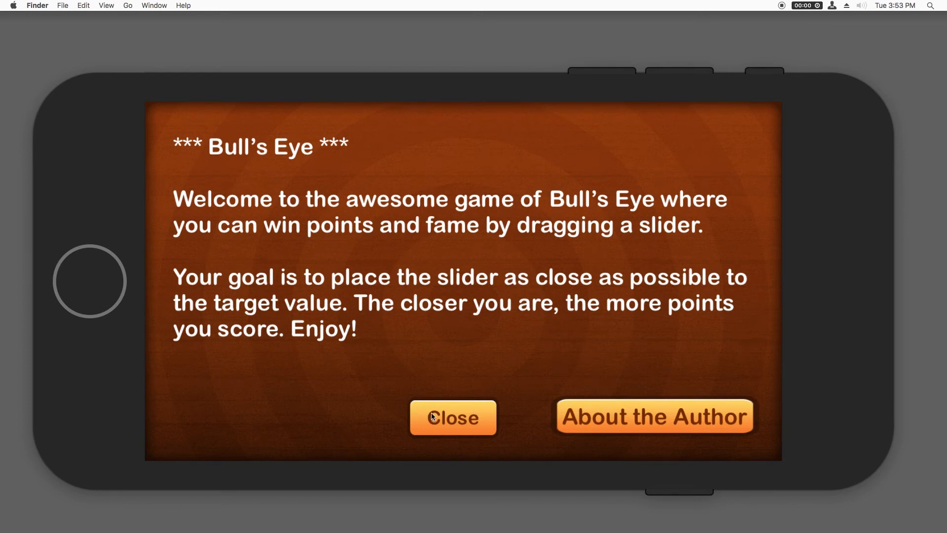
pyautogui.moveTo(425, 410)
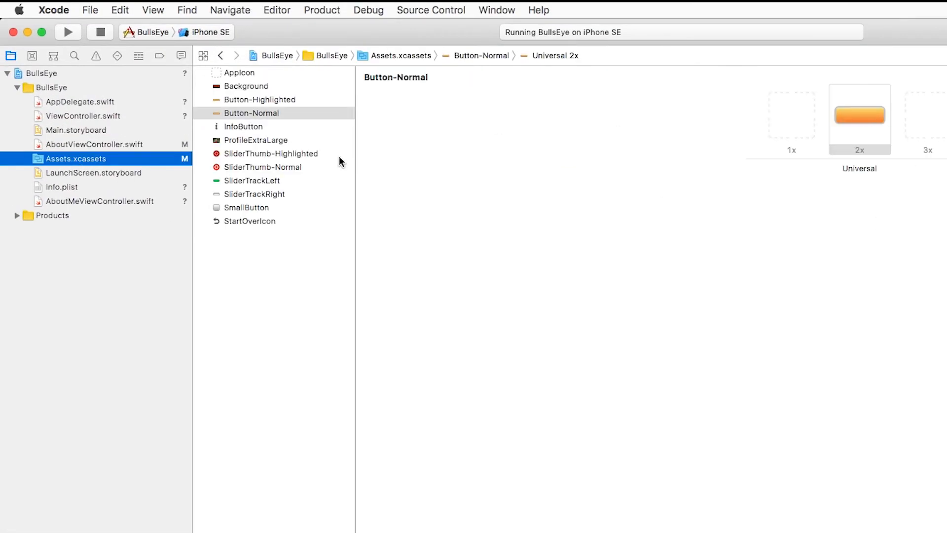
# Step: Apply horizontal slicing with 16-pixel left and right insets to Button-Normal's 2x image
pyautogui.click(861, 114)
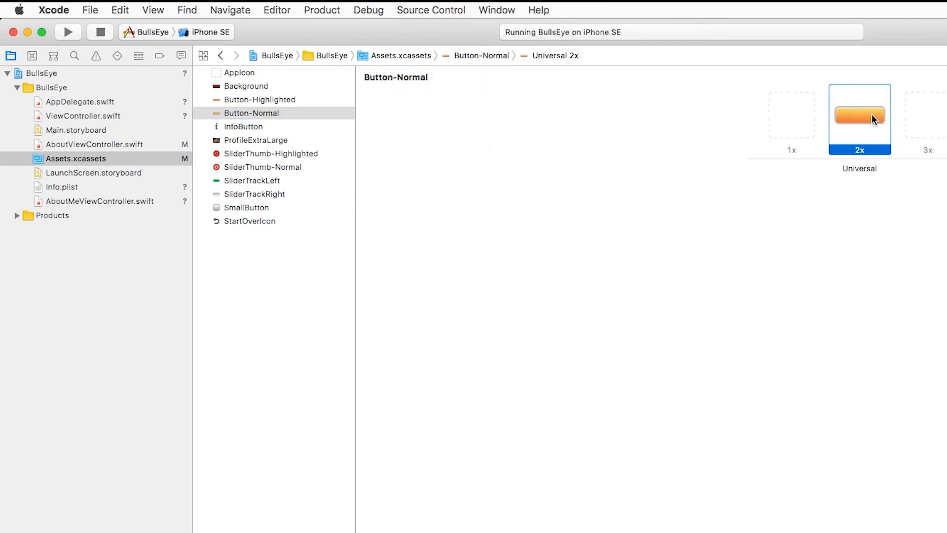
pyautogui.click(876, 34)
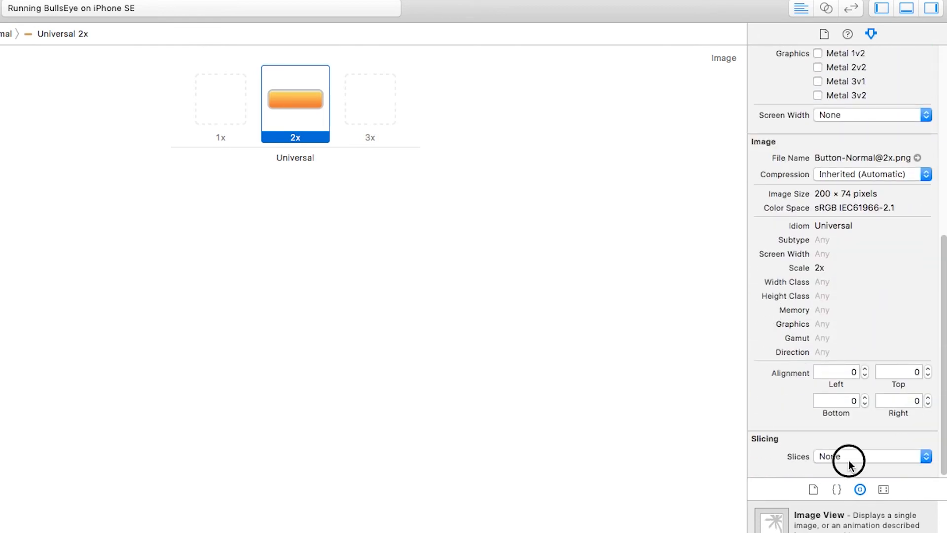
pyautogui.click(869, 456)
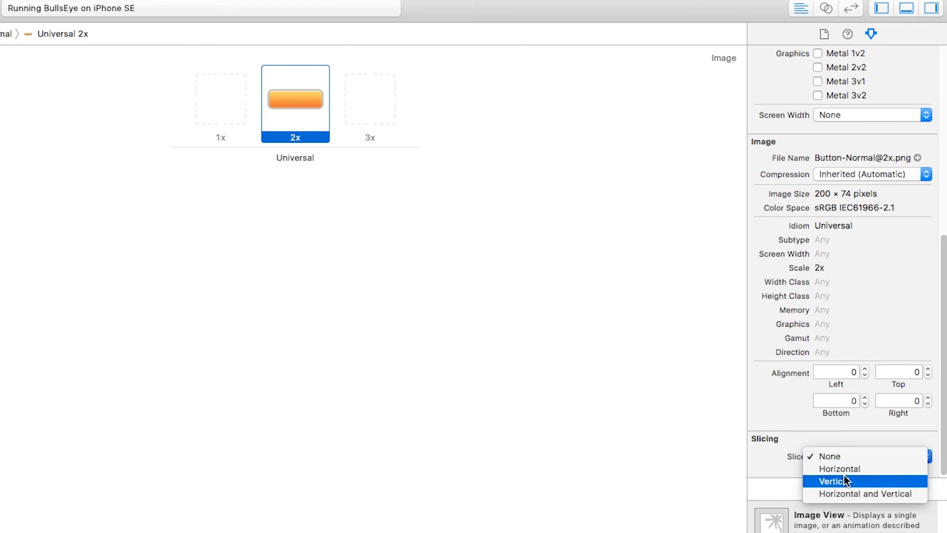
pyautogui.moveTo(848, 468)
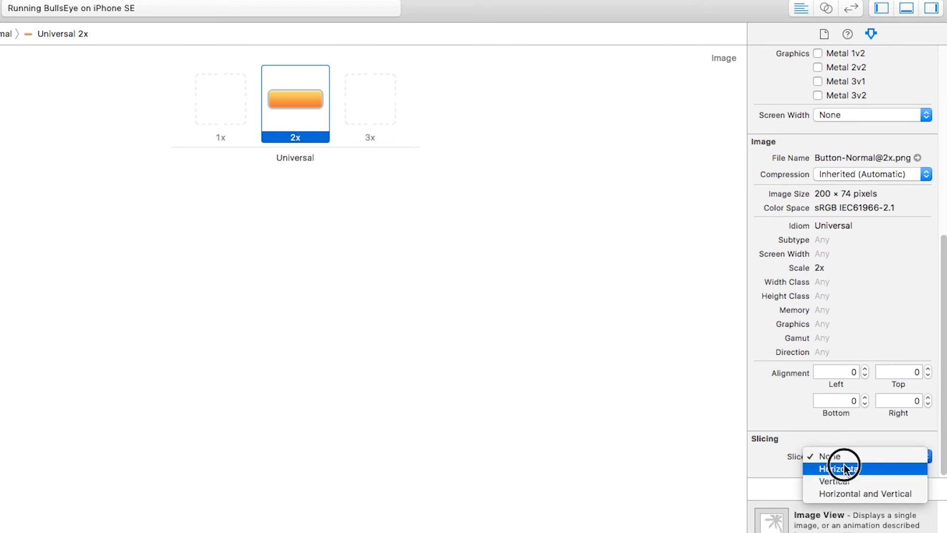
pyautogui.click(844, 469)
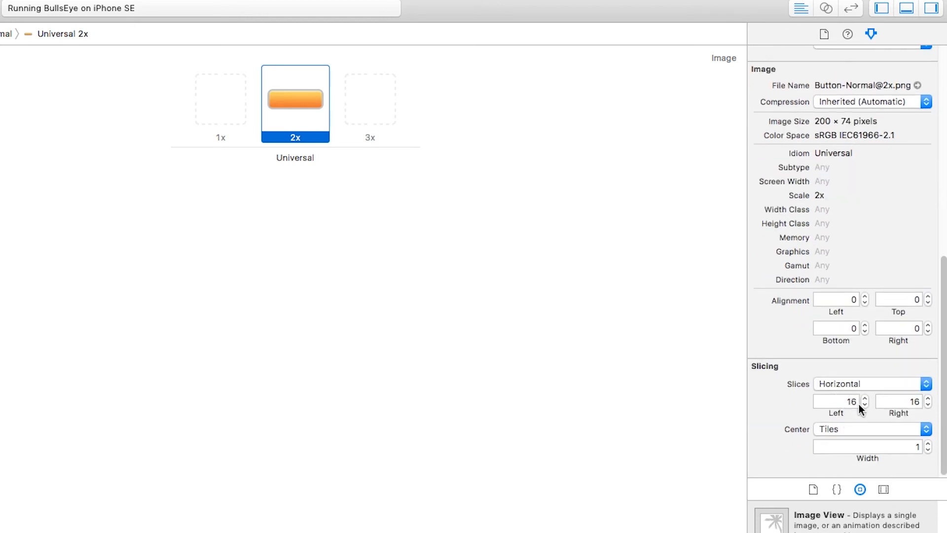
pyautogui.moveTo(829, 398)
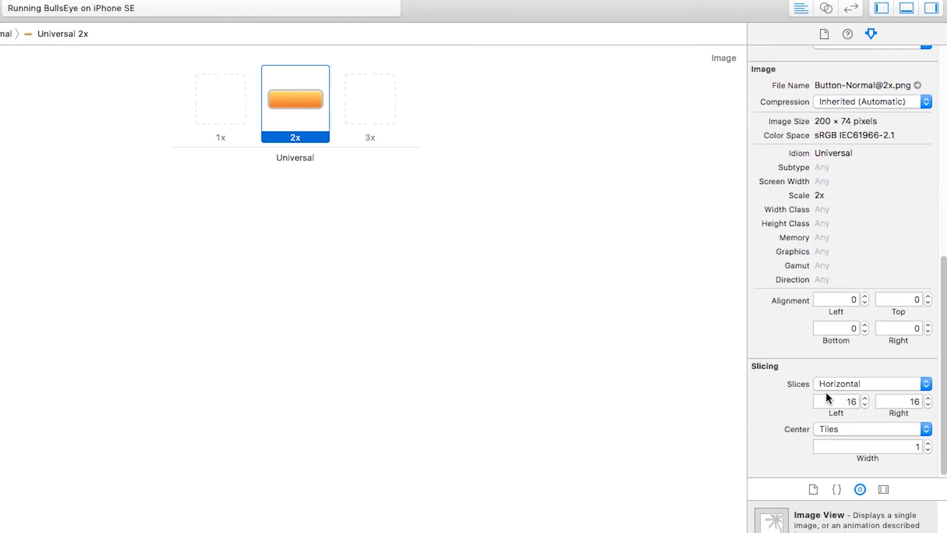
pyautogui.moveTo(655, 279)
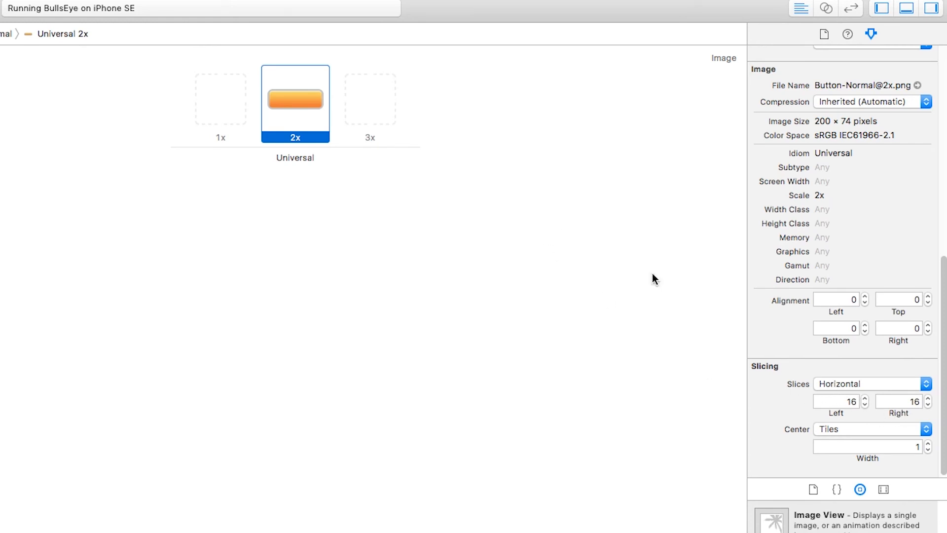
pyautogui.moveTo(279, 97)
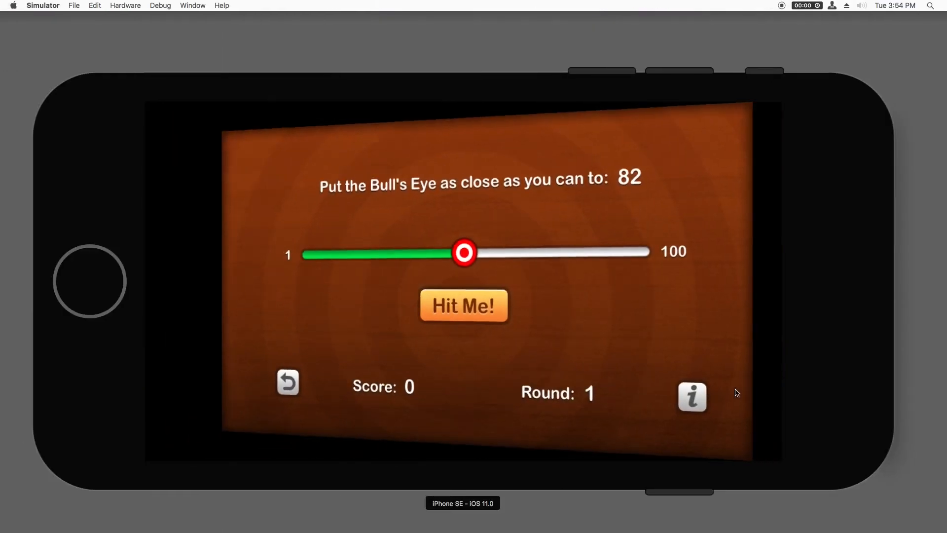
# Step: Tap the info button in Simulator to check the resliced orange buttons
pyautogui.click(693, 398)
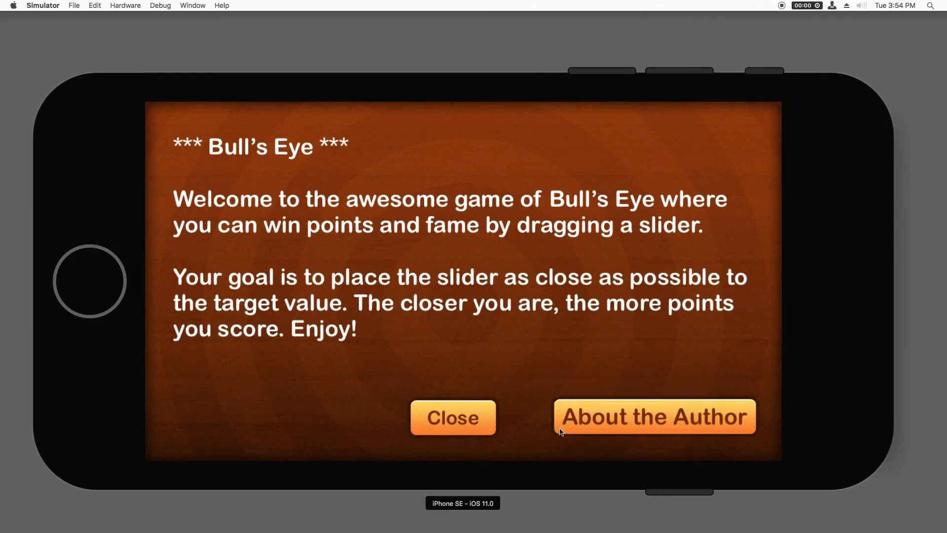